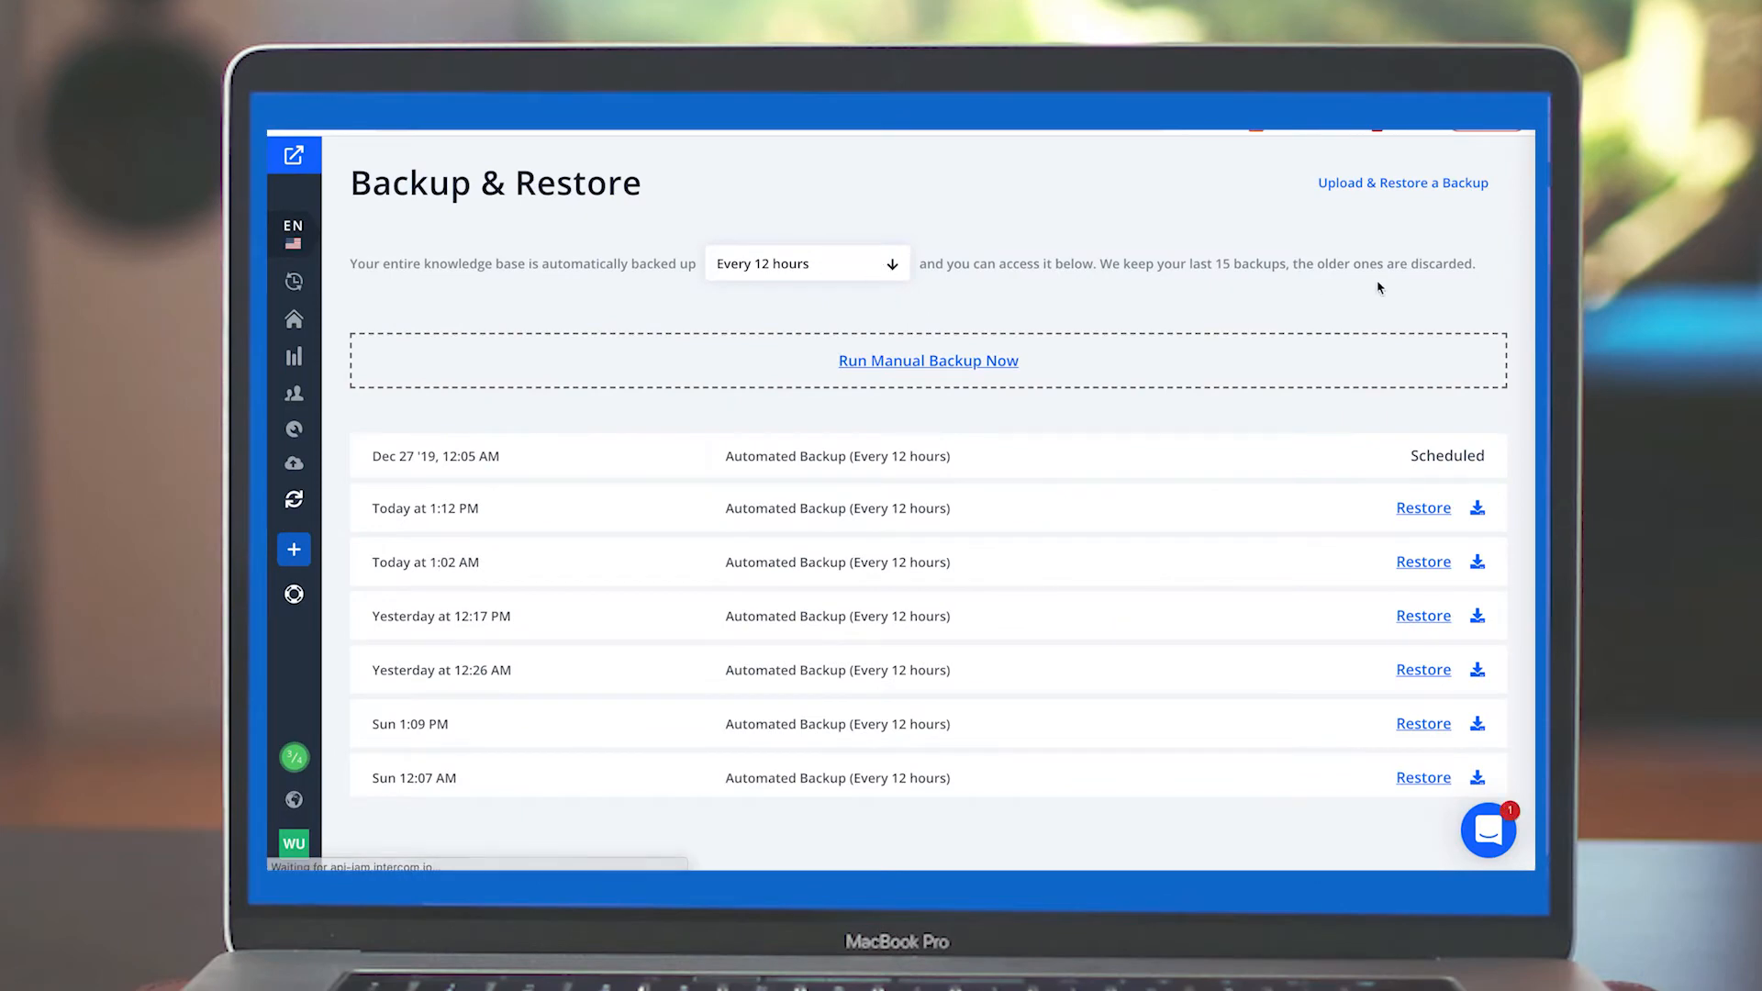
Open the restore-from-backup dialog, then browse the manual backup options
{"action": "left_click", "coordinate": [1402, 181]}
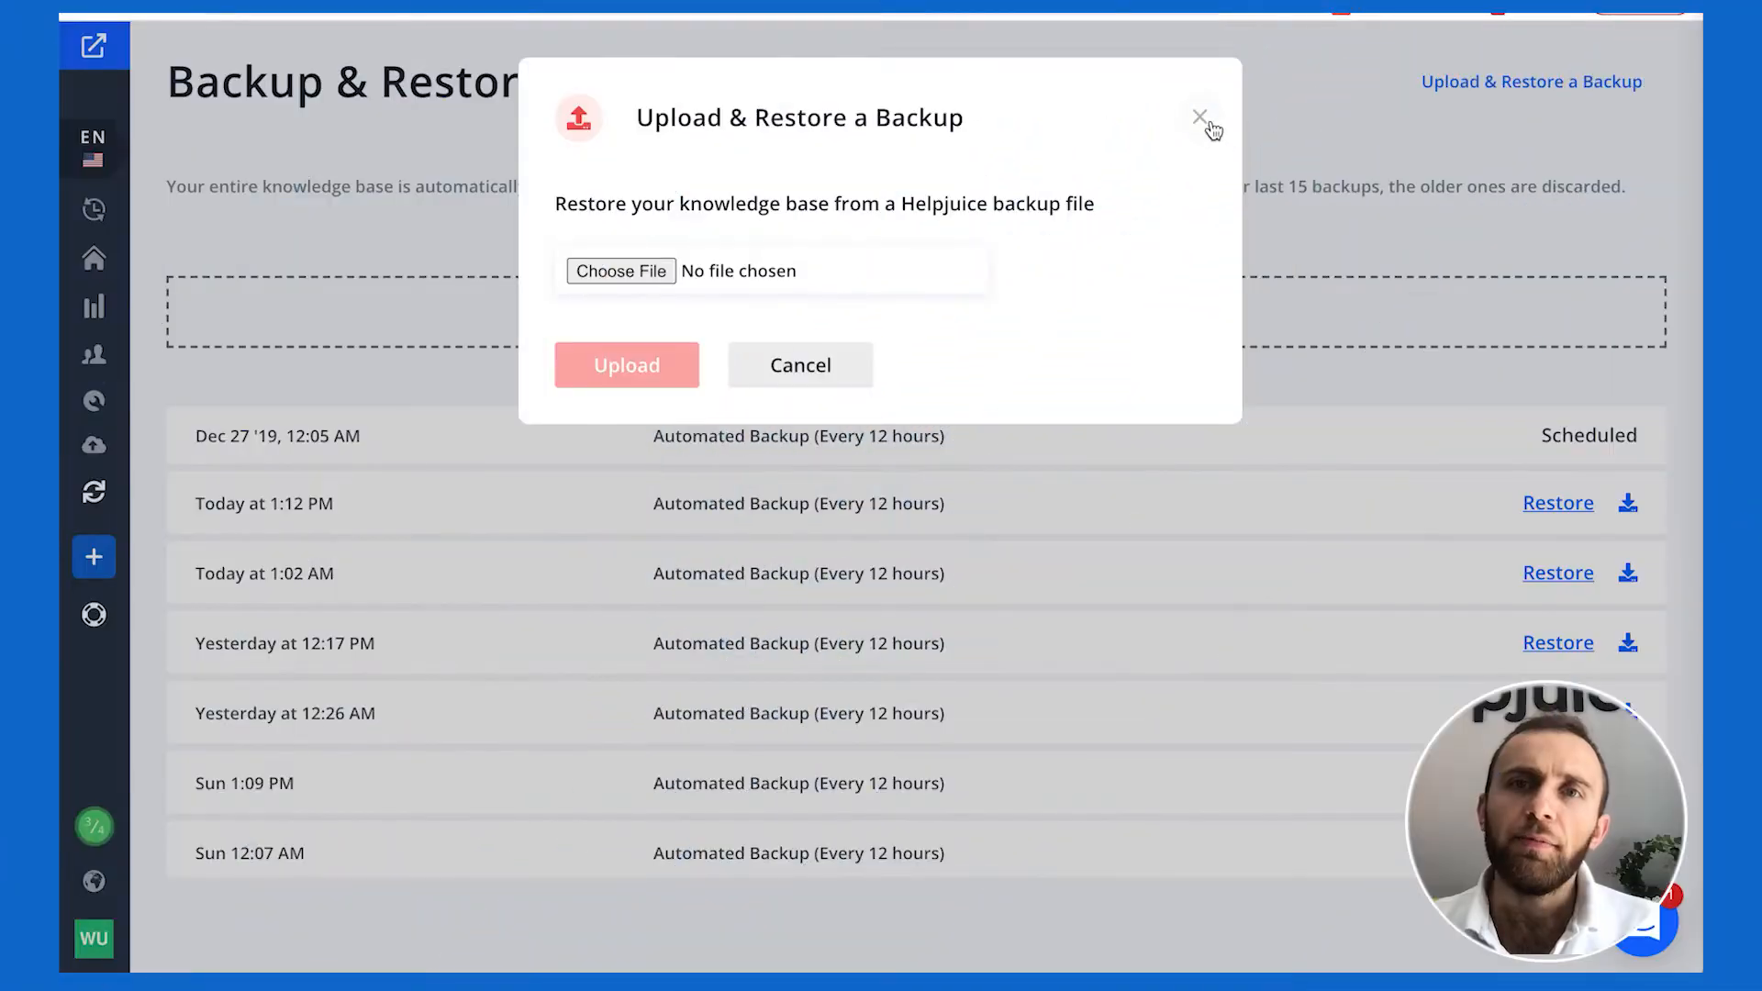
{"action": "left_click", "coordinate": [1200, 117]}
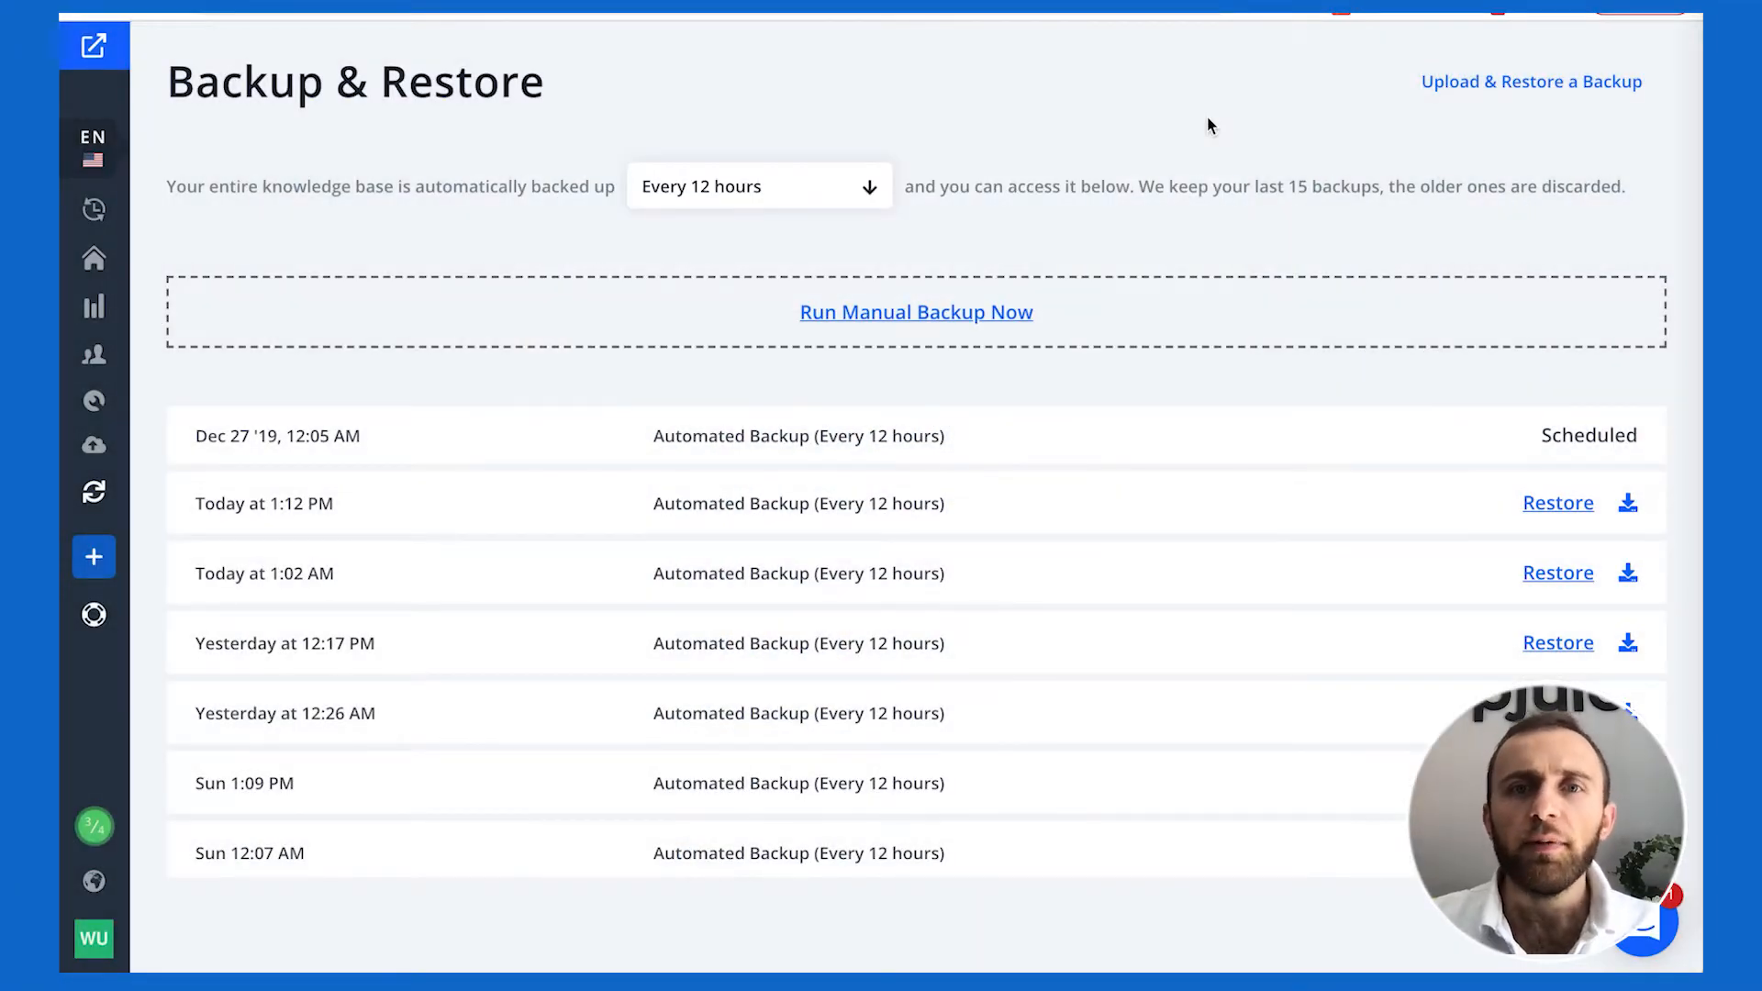
{"action": "left_click", "coordinate": [759, 185]}
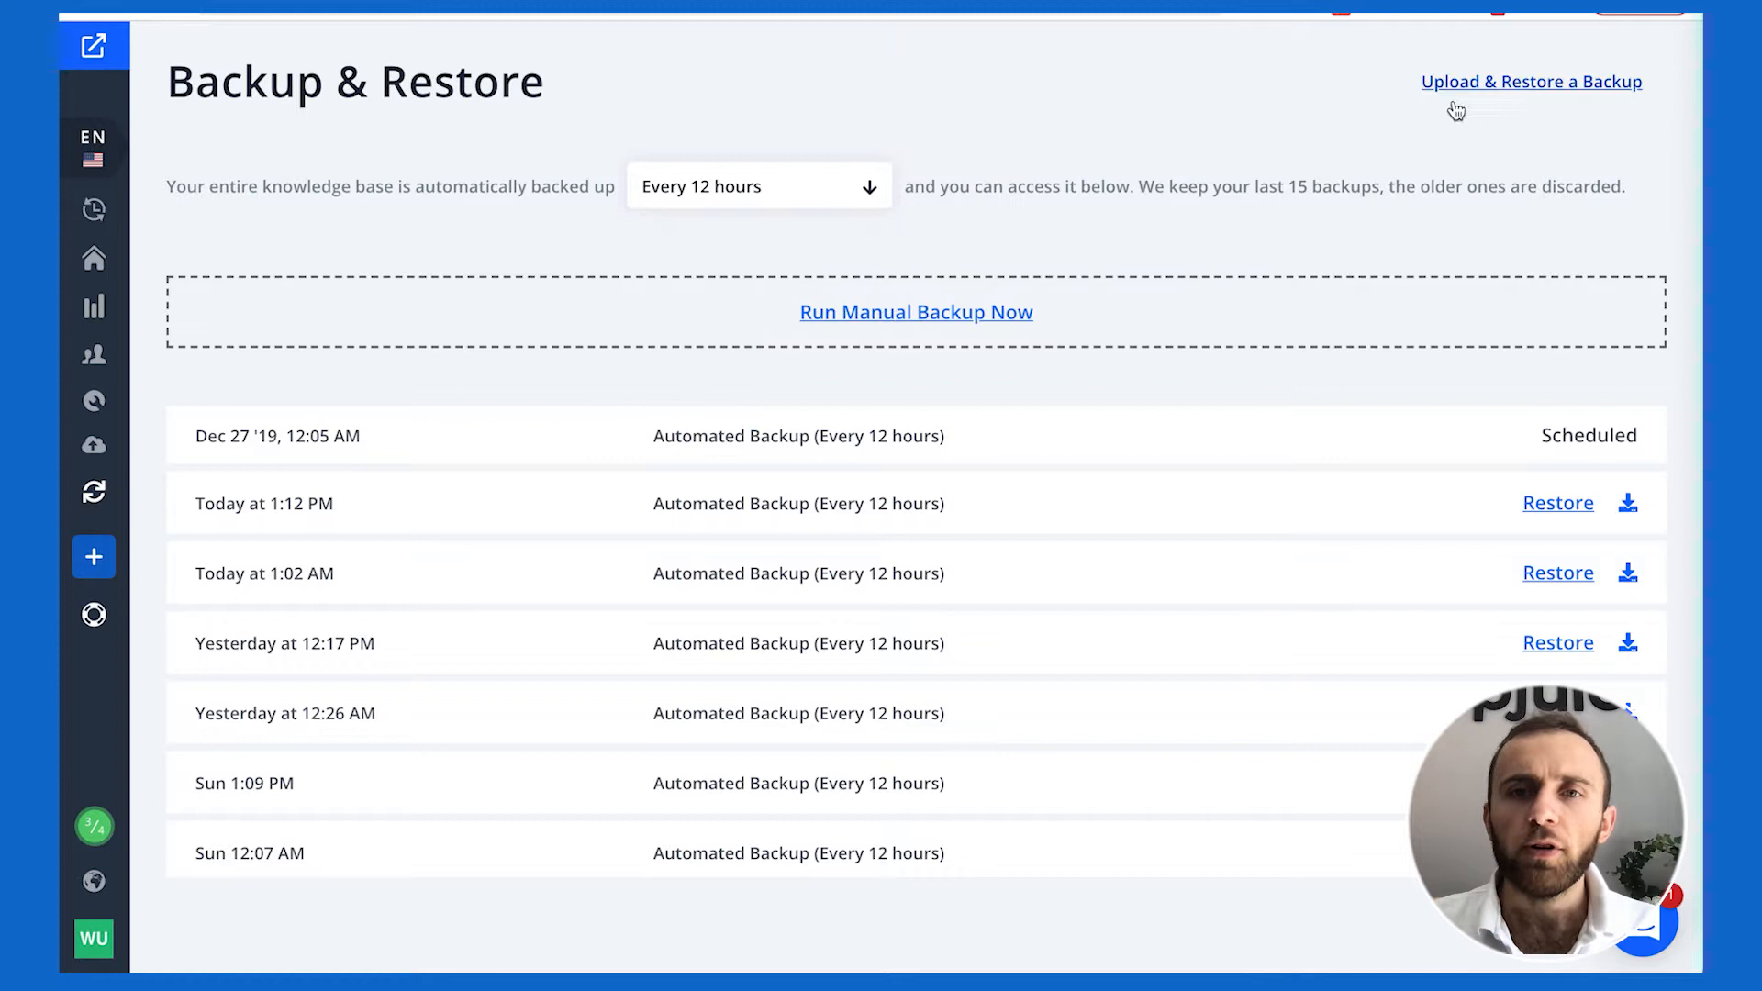
{"action": "left_click", "coordinate": [915, 311]}
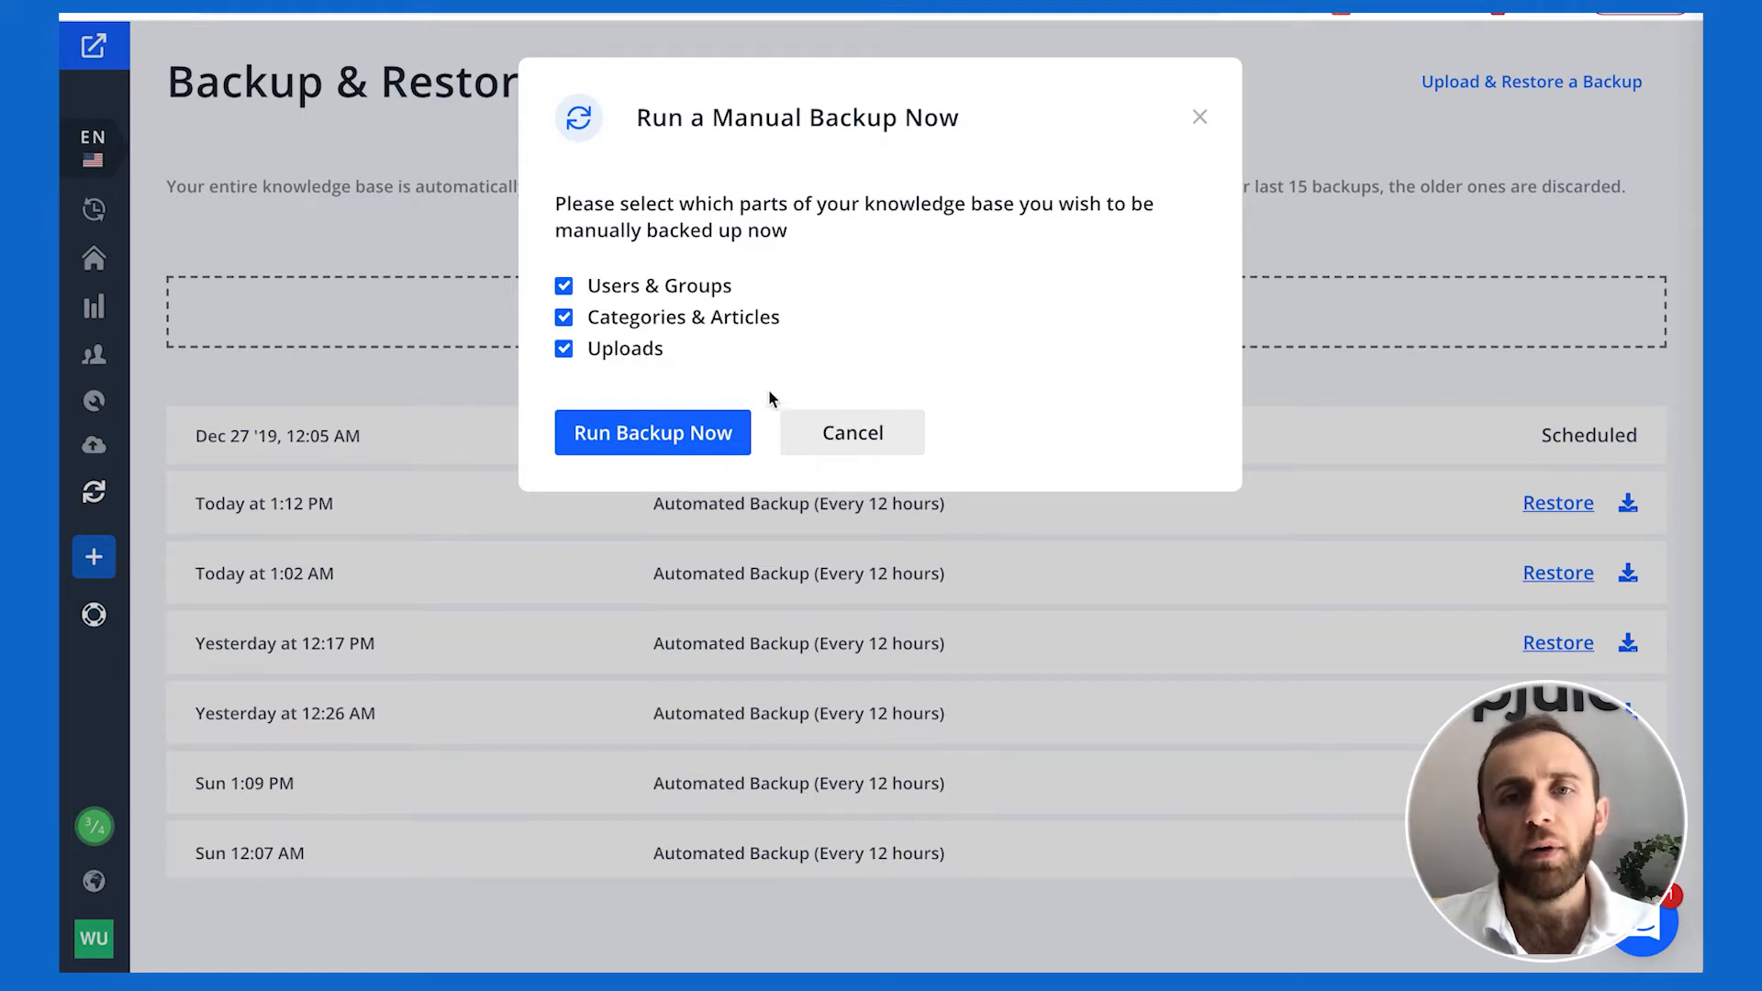
Upload the chosen backup zip, reaching the restore dialog for 13 users, 179 categories, 2627 articles
{"action": "left_click", "coordinate": [1530, 81]}
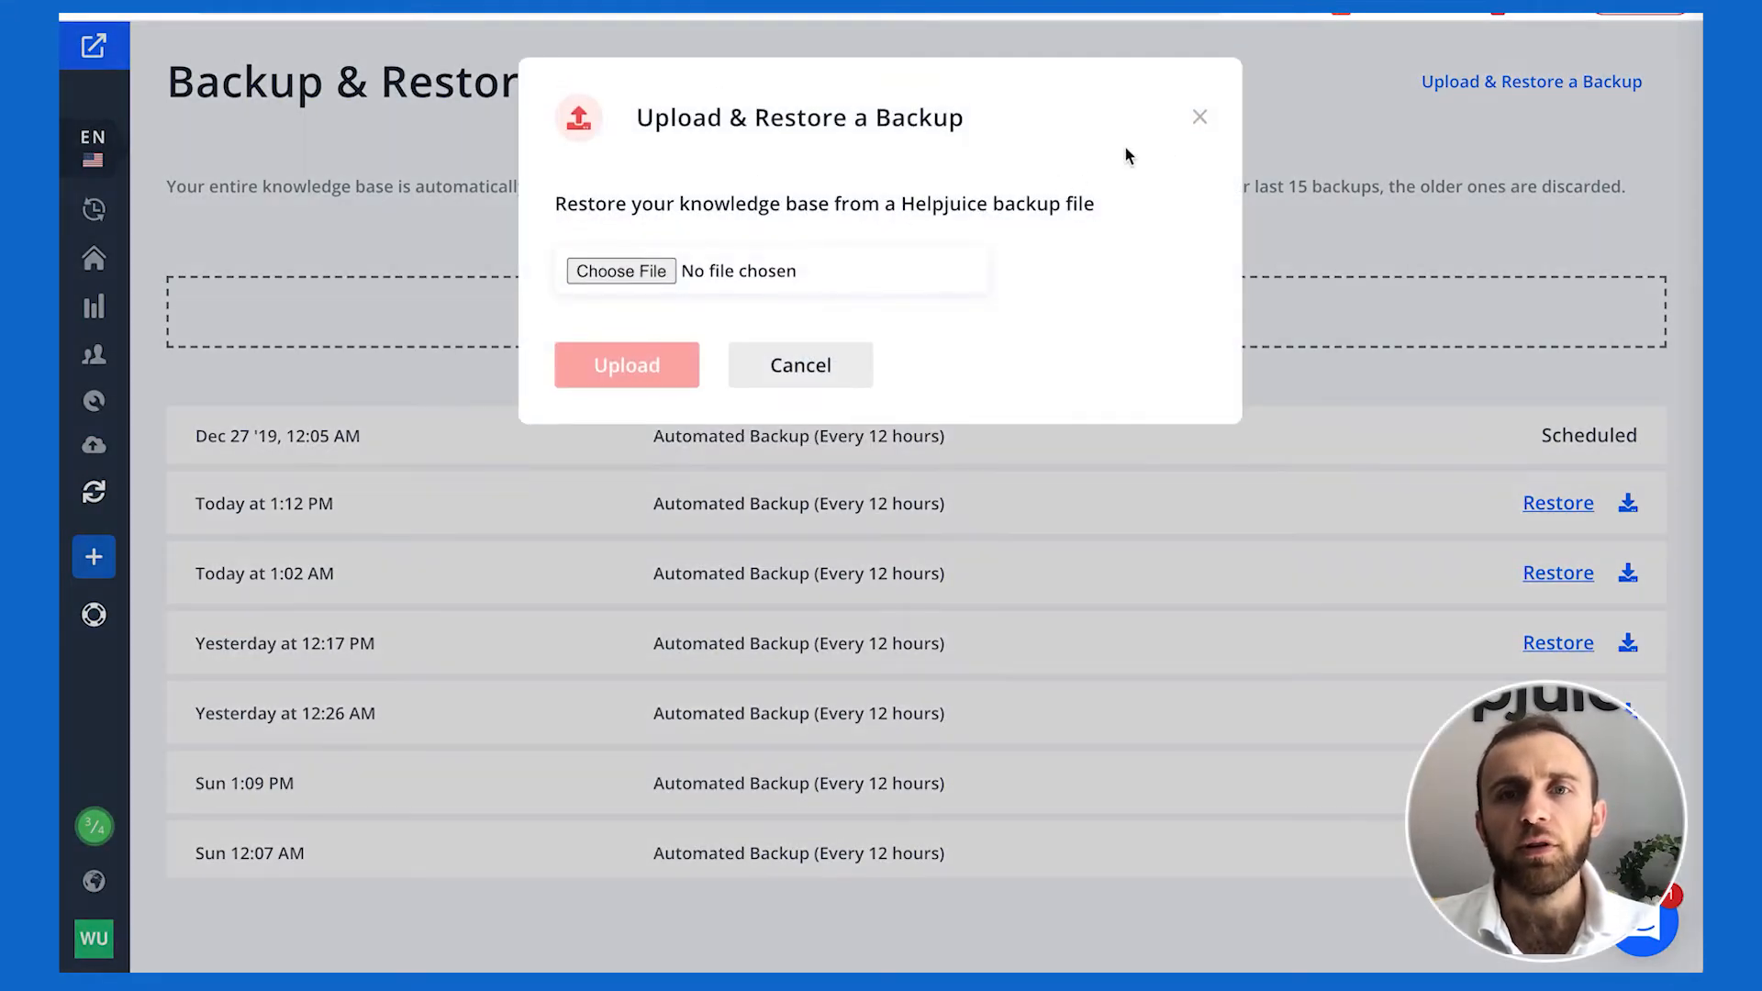
{"action": "left_click", "coordinate": [800, 365]}
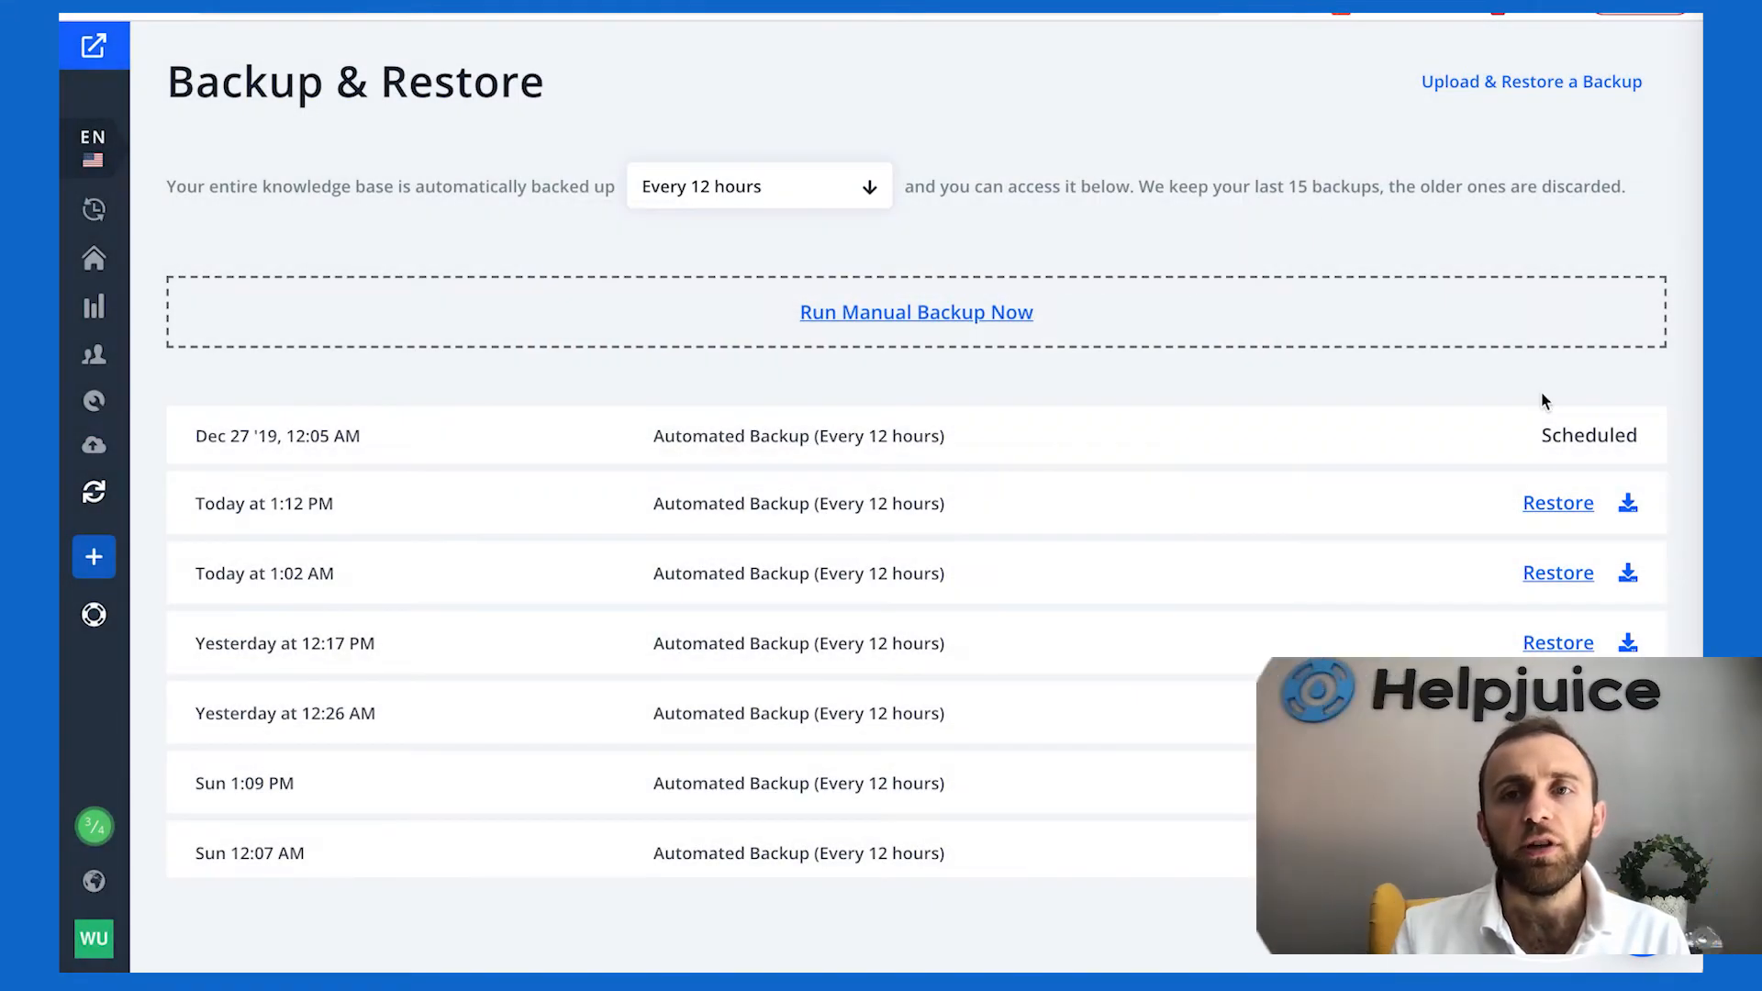
{"action": "mouse_move", "coordinate": [1557, 504]}
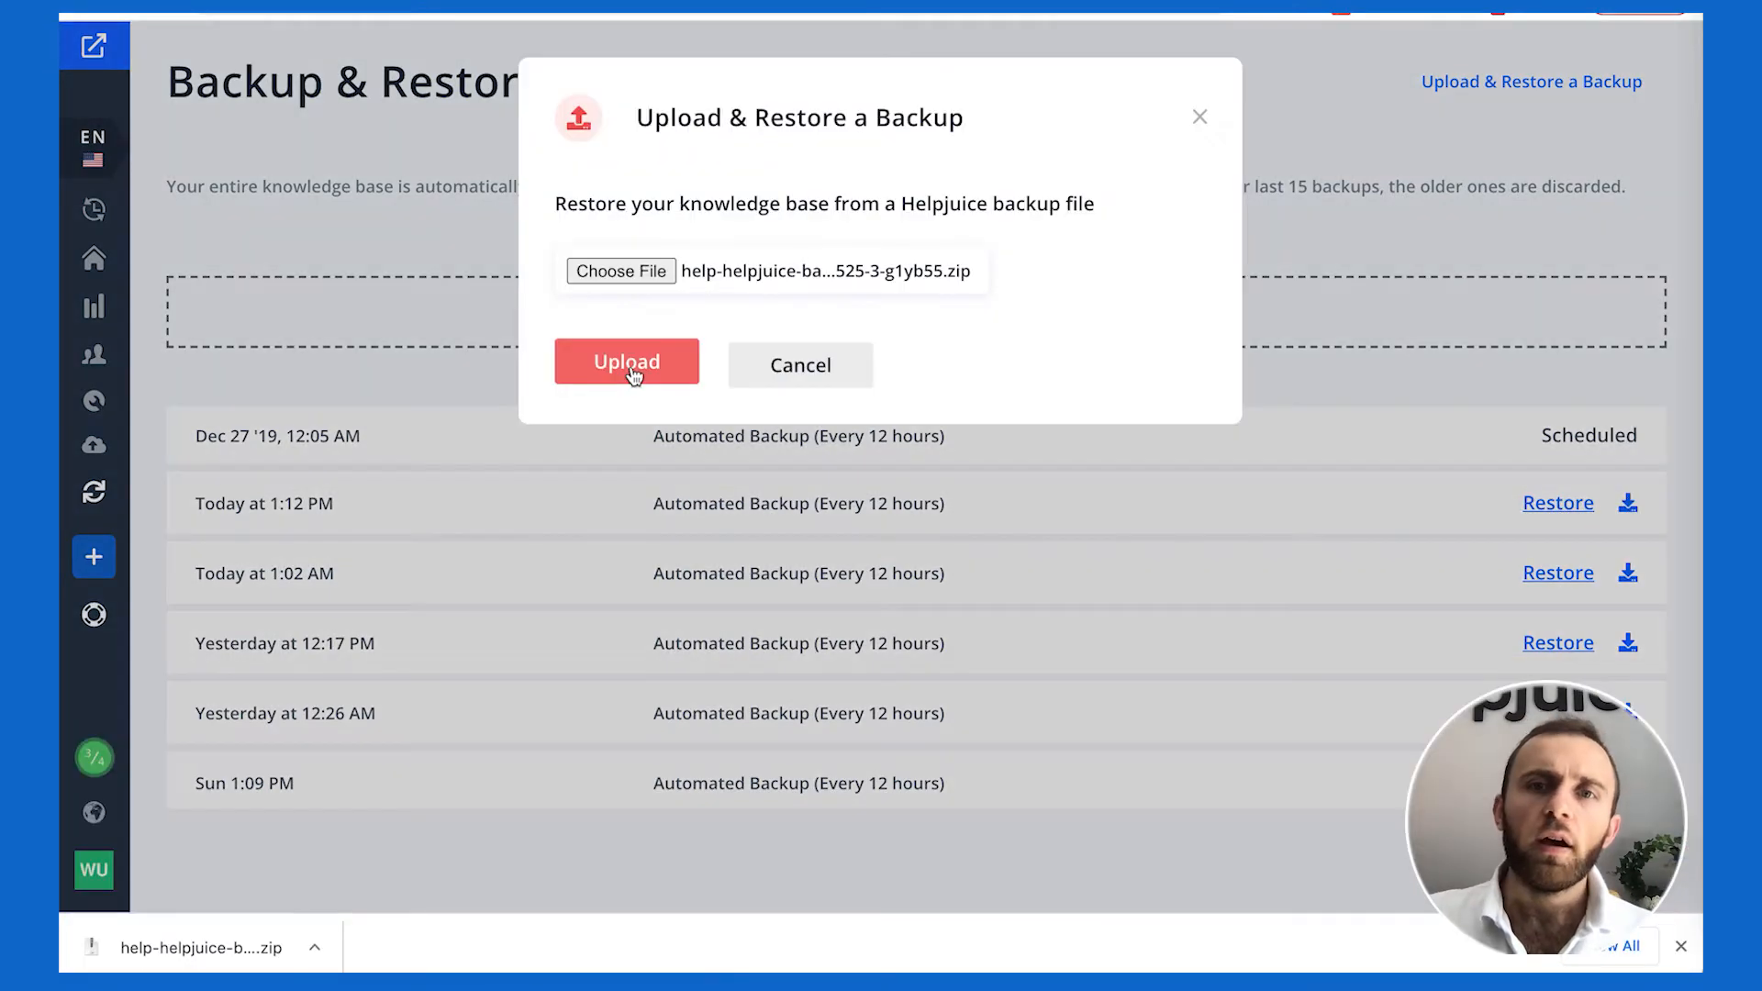
{"action": "left_click", "coordinate": [626, 361]}
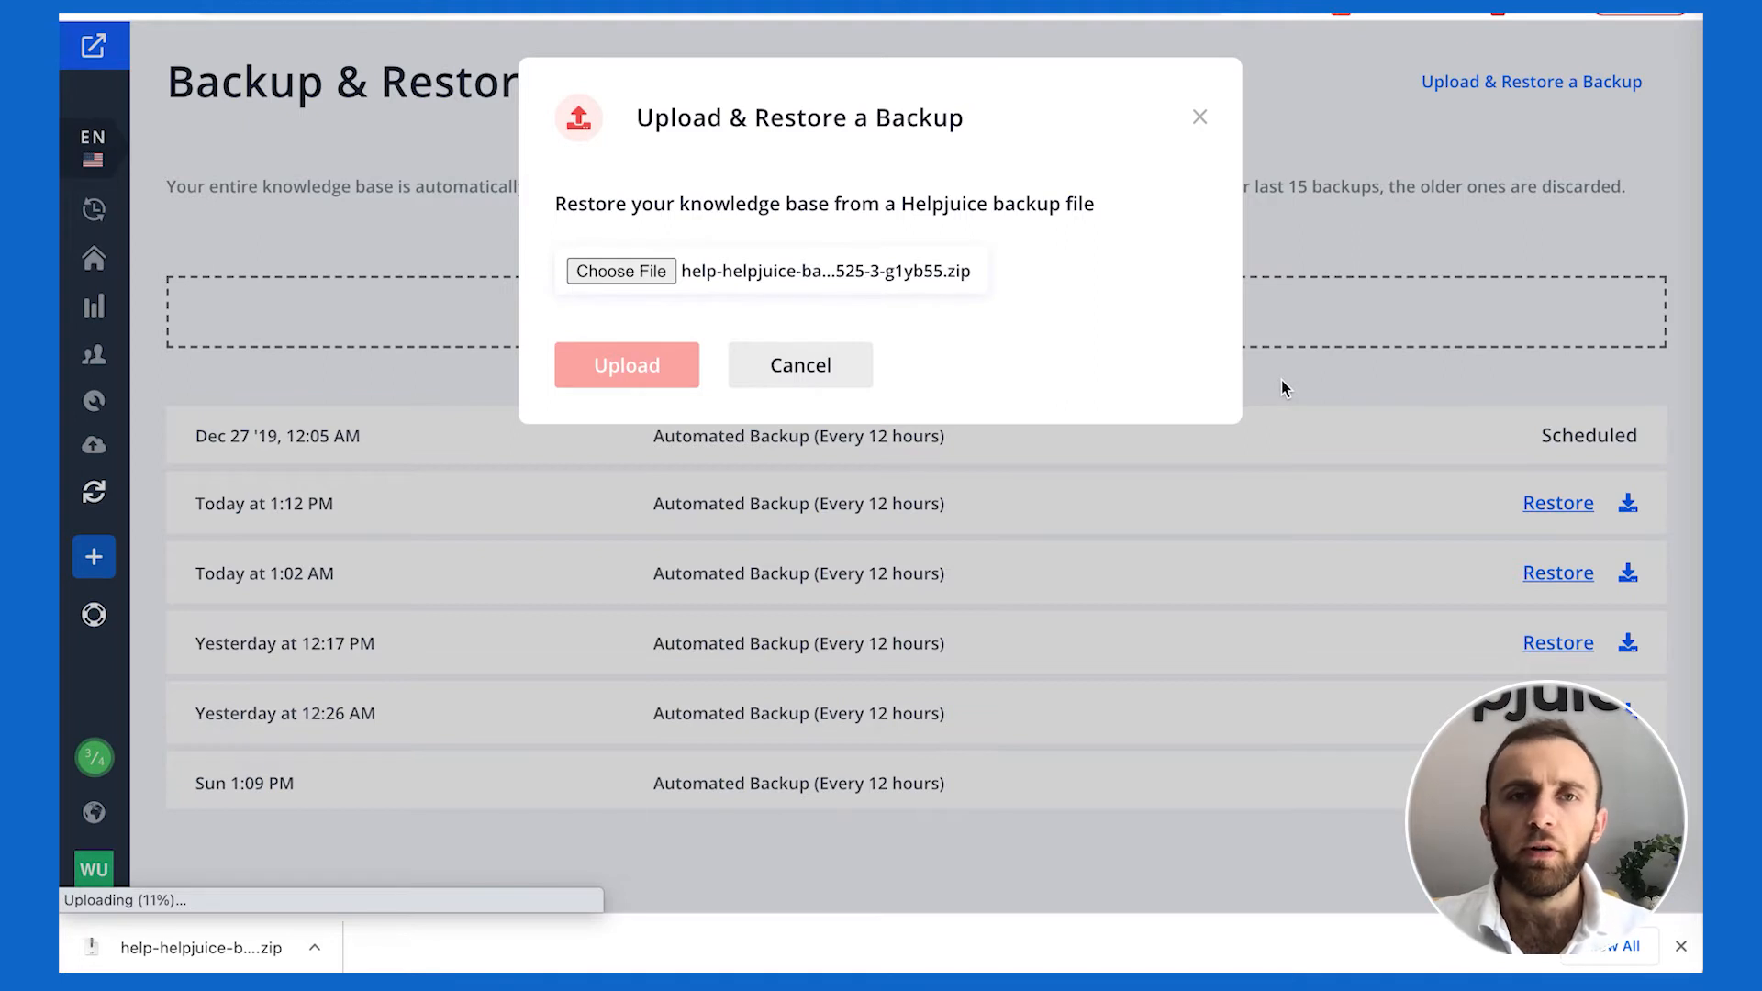
{"action": "left_click", "coordinate": [626, 364]}
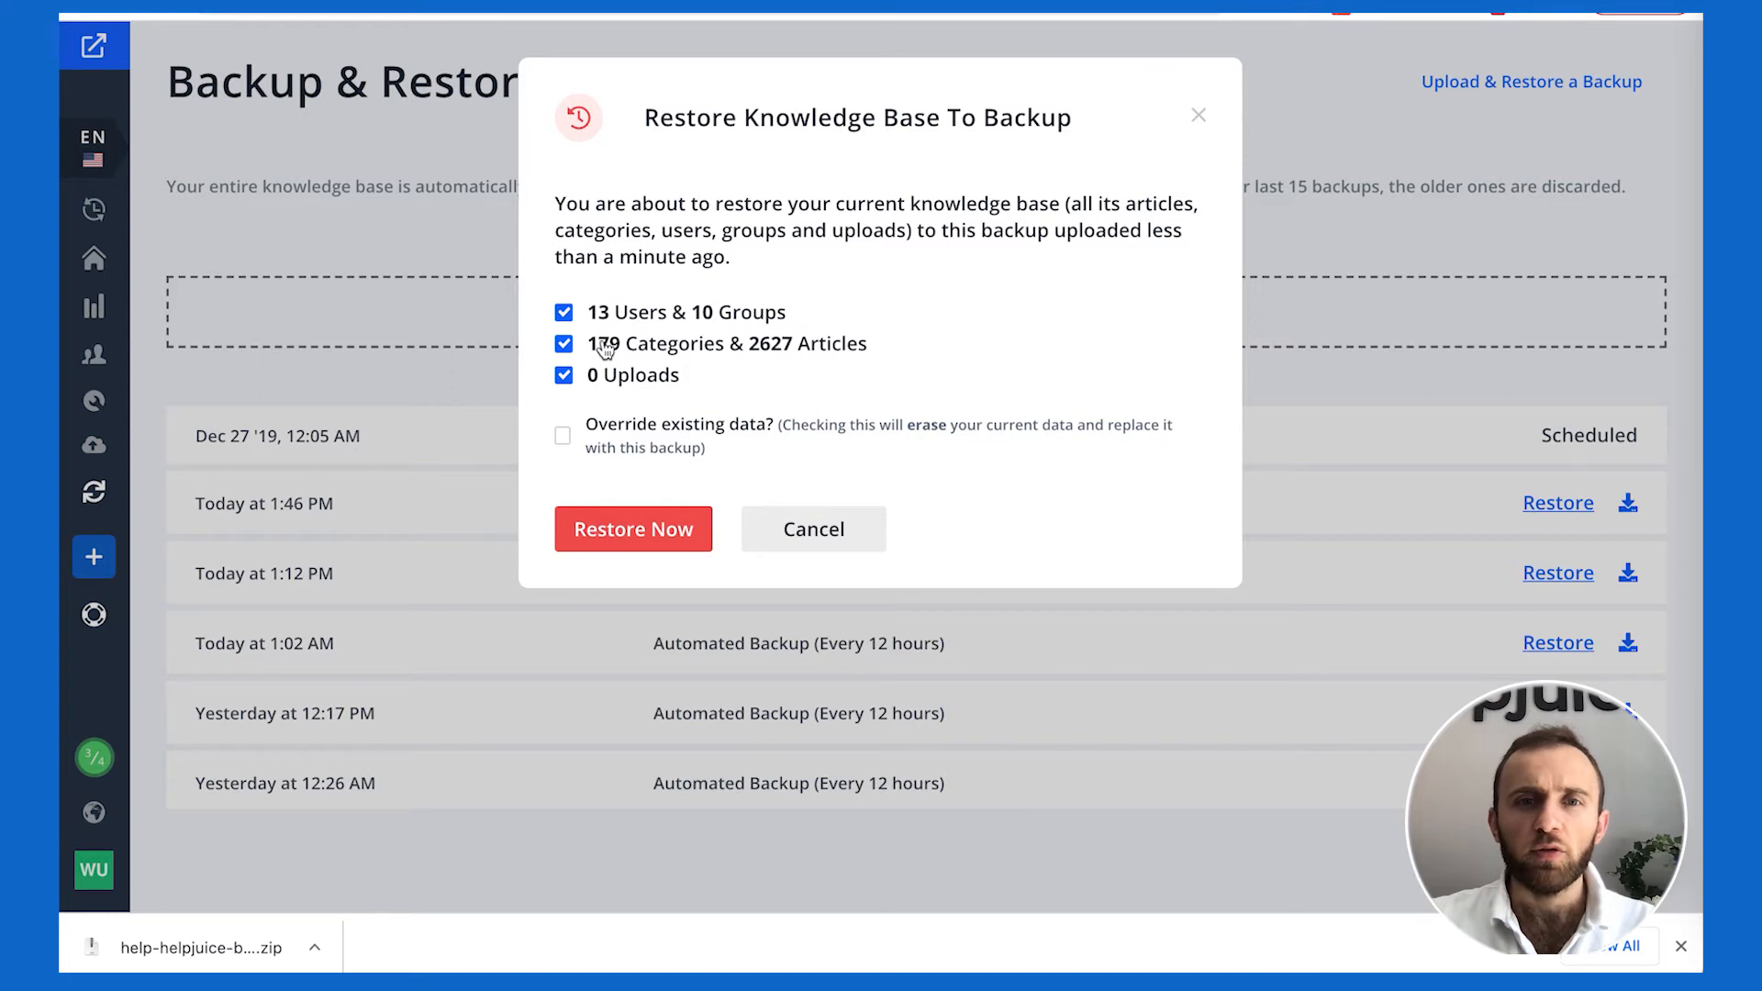
{"action": "mouse_move", "coordinate": [573, 436]}
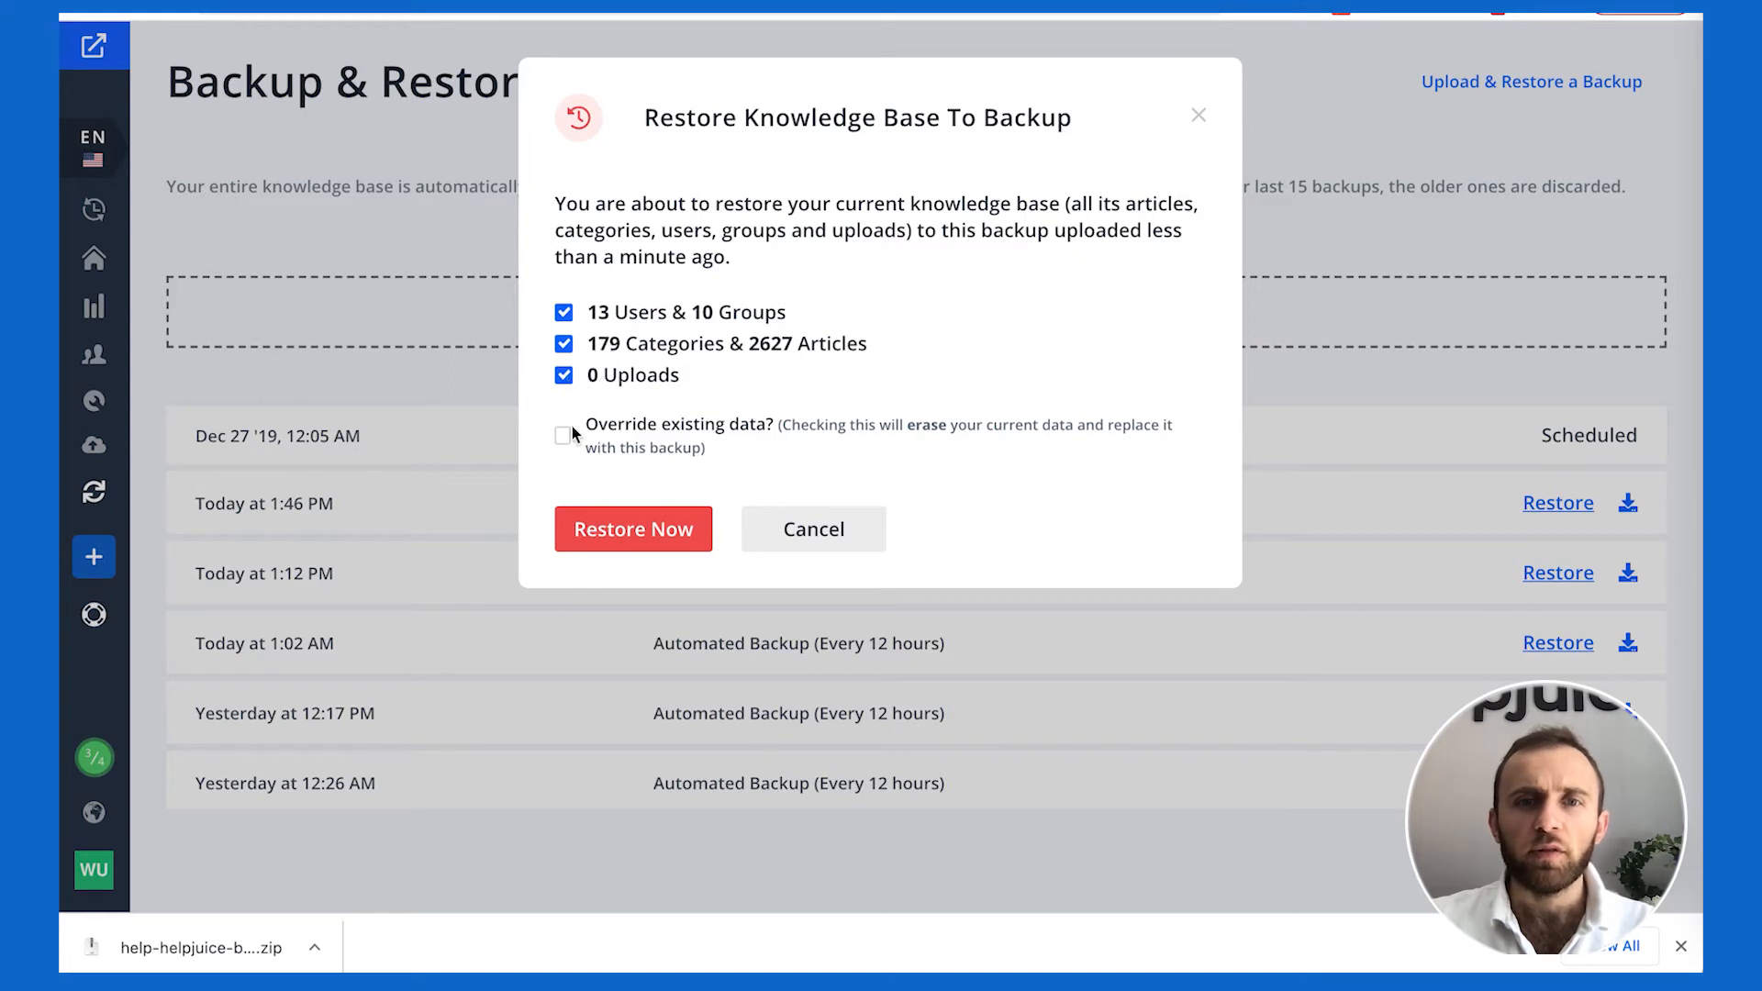